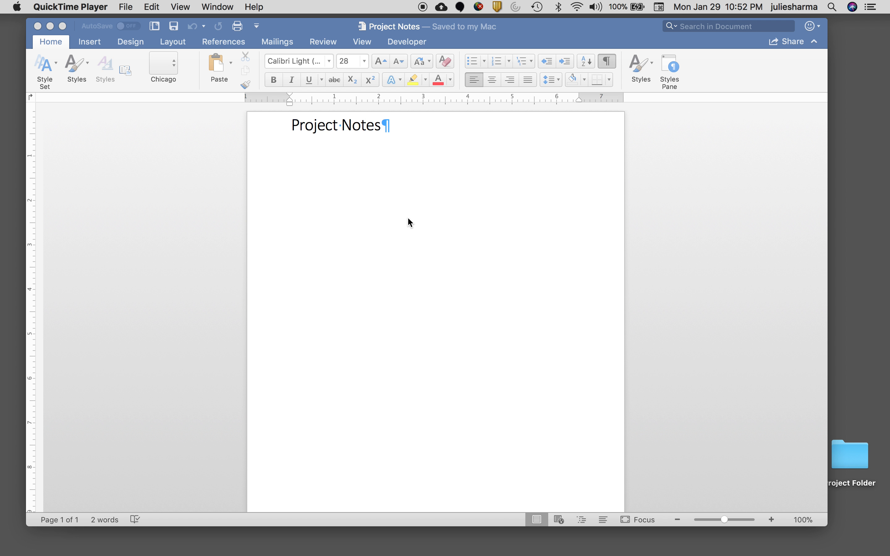
- Activate the Project Notes document window so it can be closed
click(399, 213)
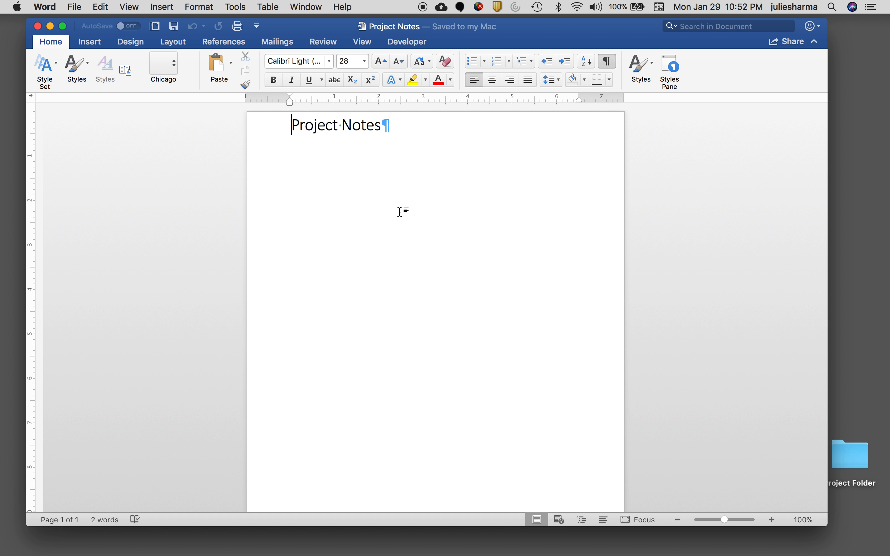
mouse_move(100, 63)
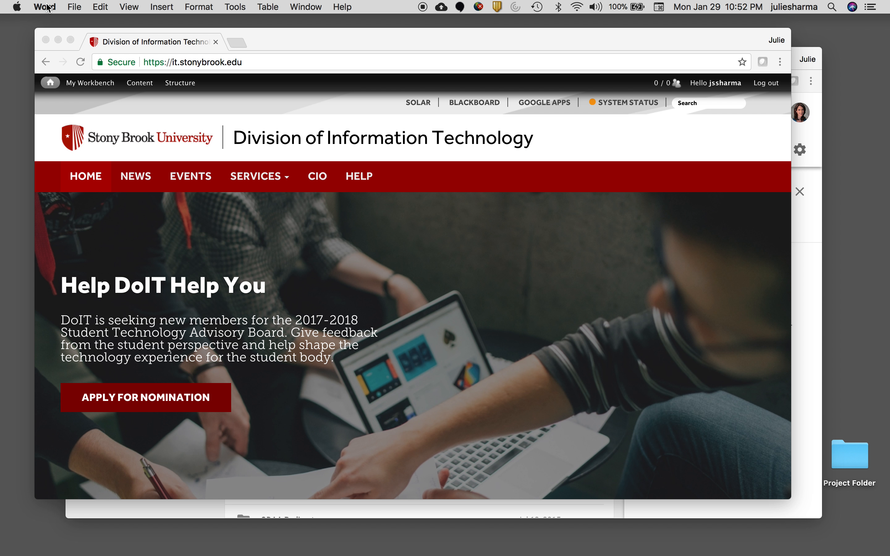
- Bring up the Word application menu with its Quit Word command
click(44, 7)
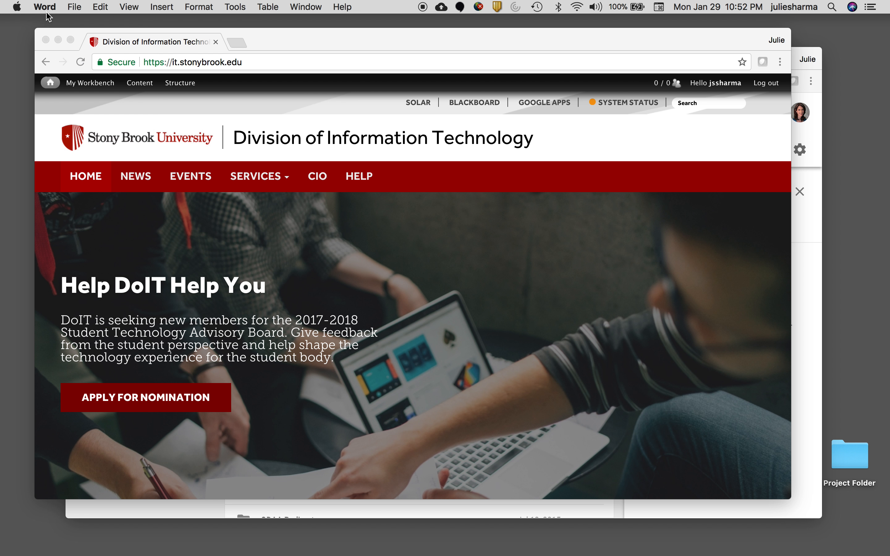
click(44, 7)
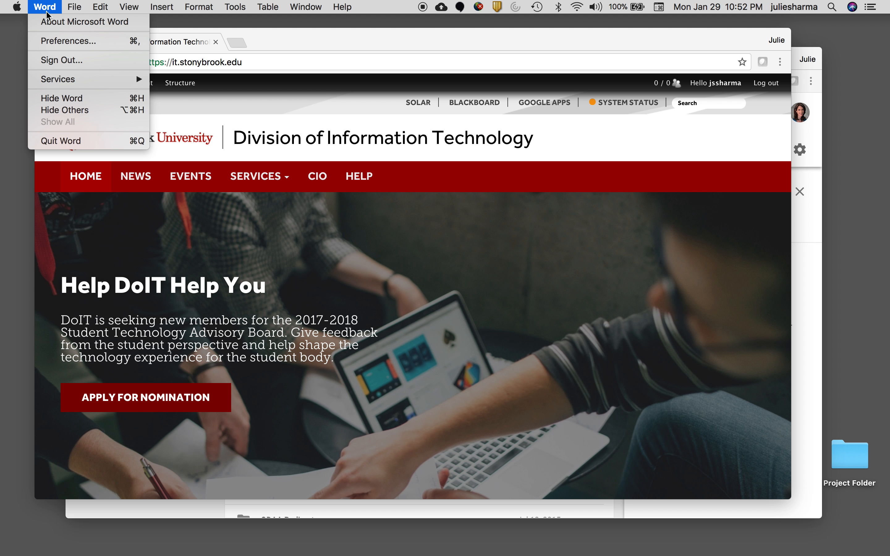
mouse_move(98, 145)
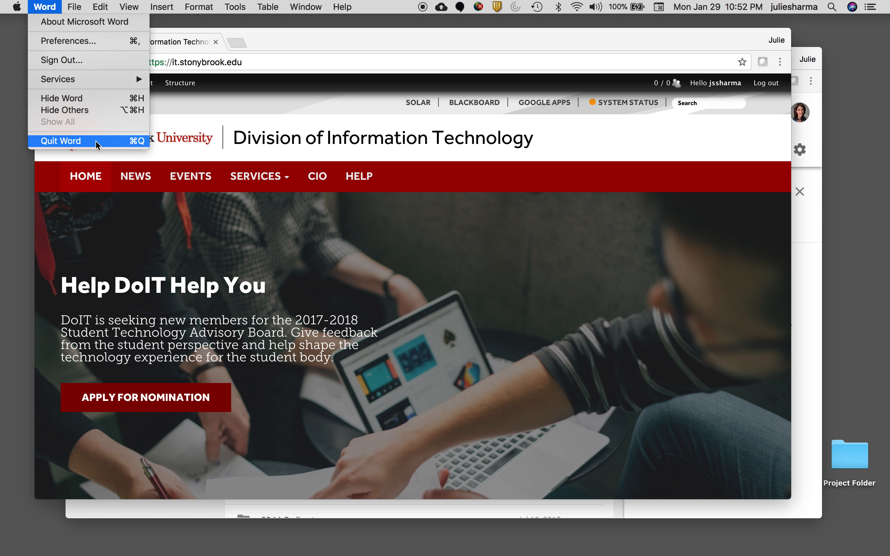
mouse_move(343, 486)
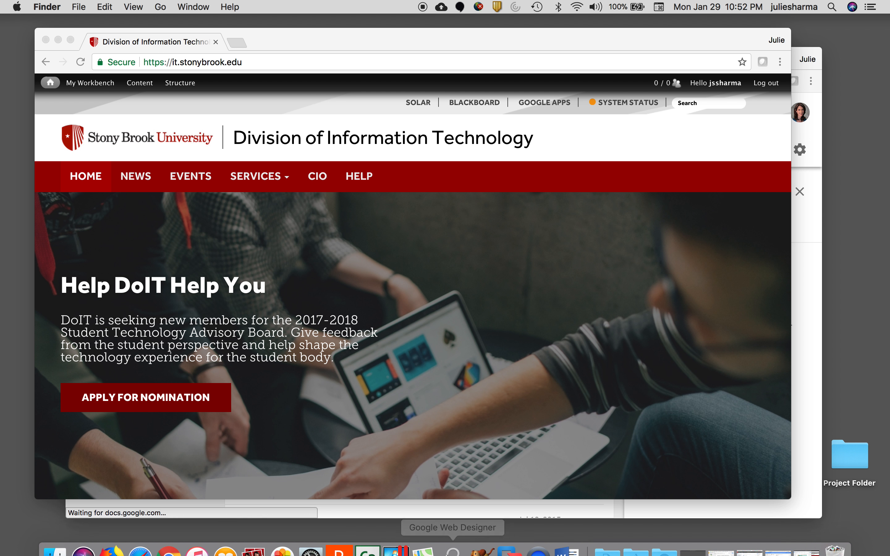
mouse_move(567, 541)
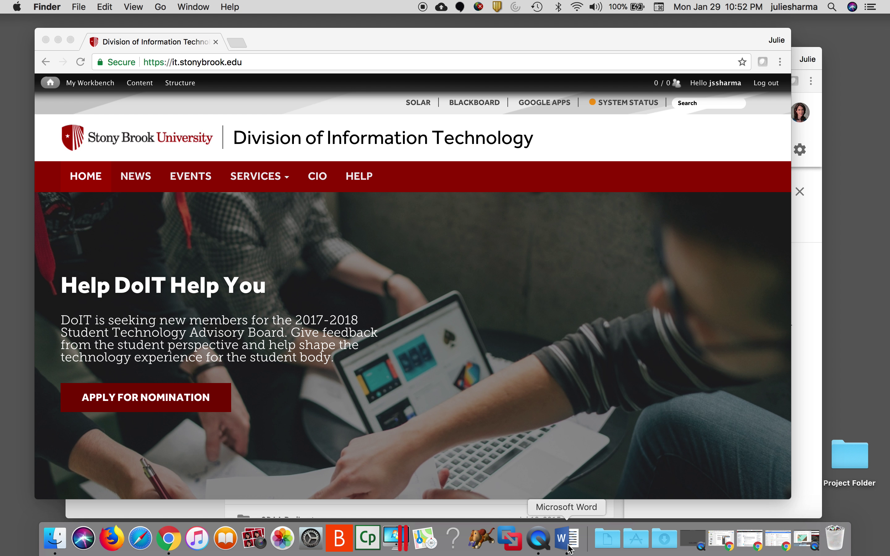
- Quit Microsoft Word from its Dock icon's context menu, leaving Chrome frontmost
right_click(567, 539)
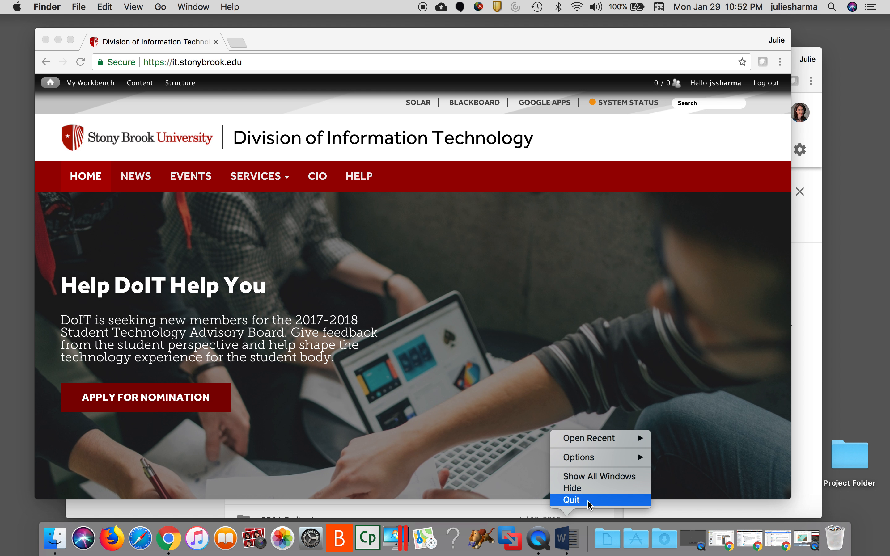
click(572, 500)
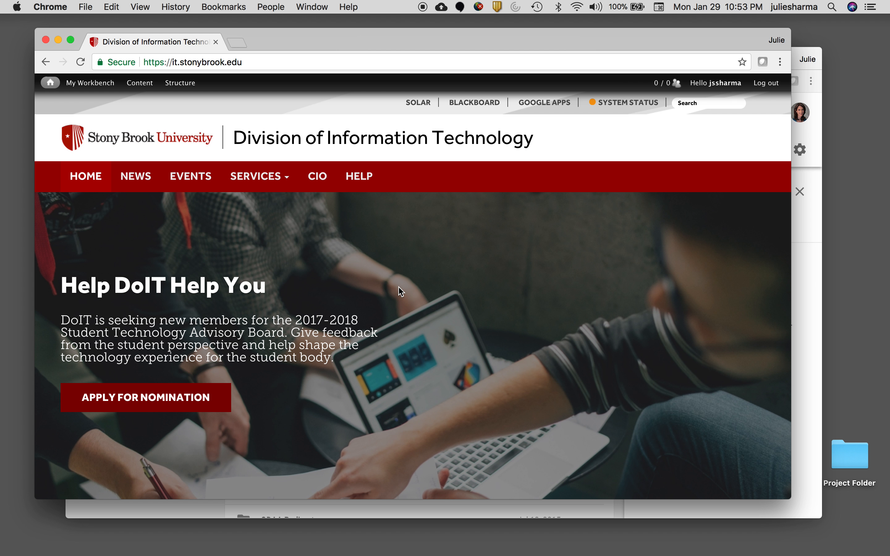
mouse_move(426, 46)
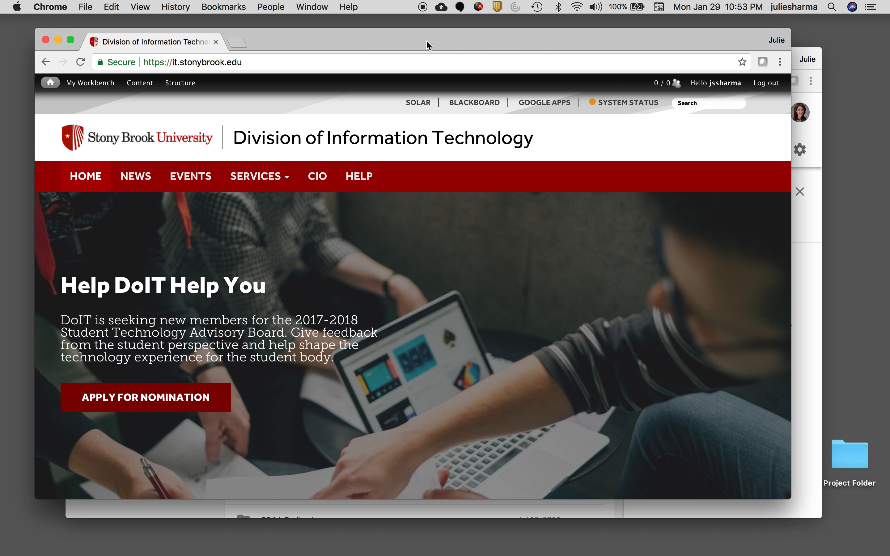
mouse_move(792, 239)
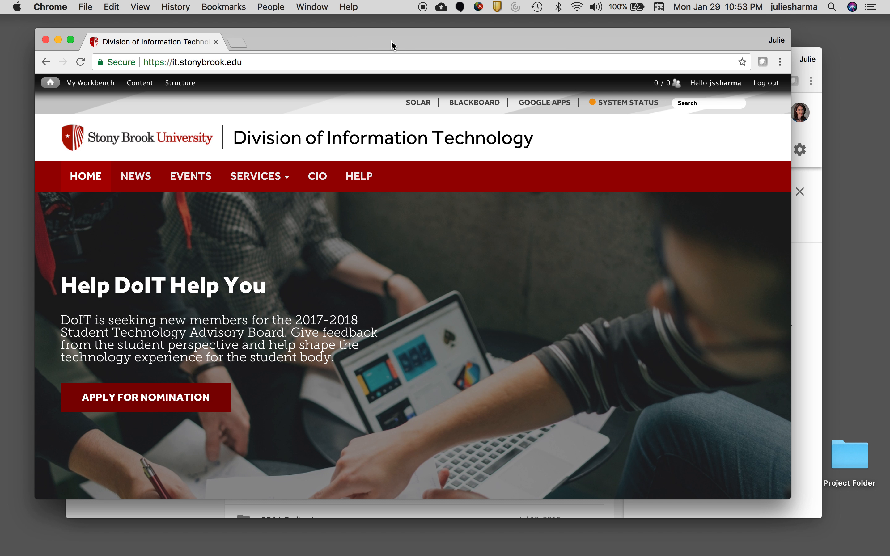
click(50, 7)
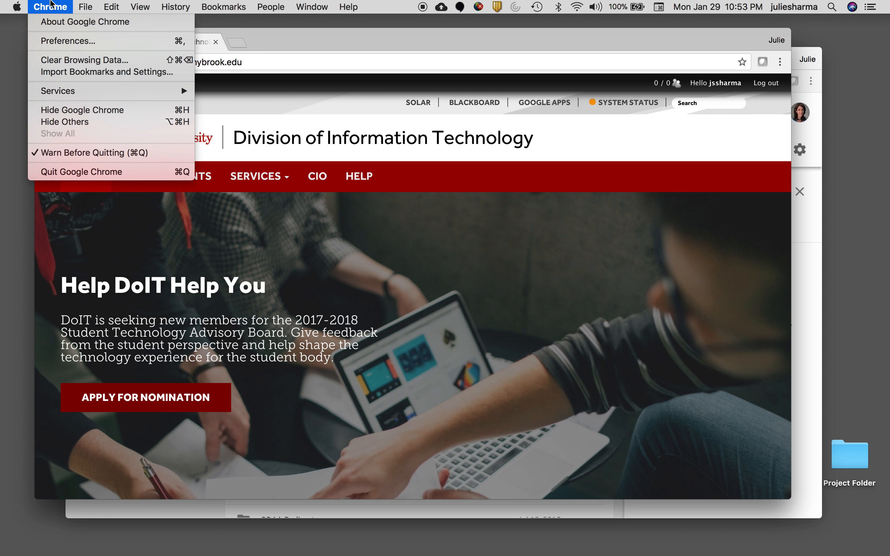
mouse_move(145, 161)
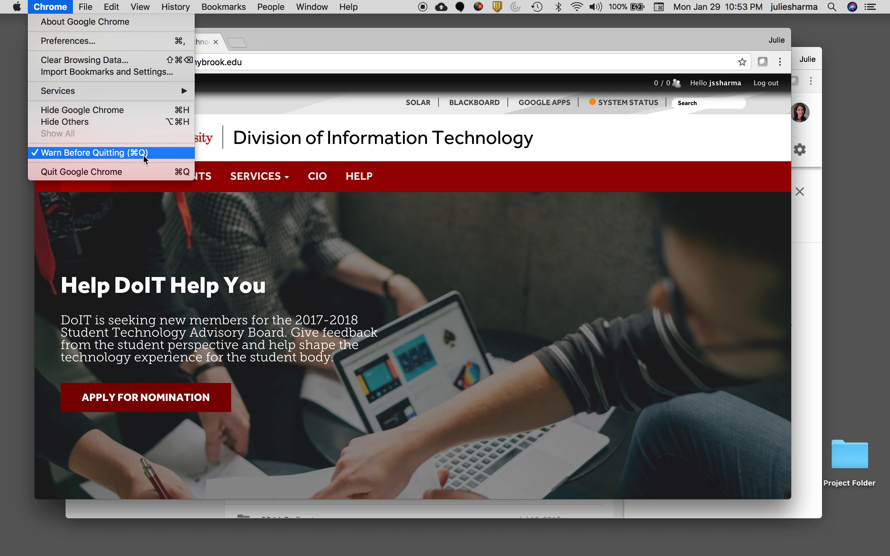
mouse_move(162, 160)
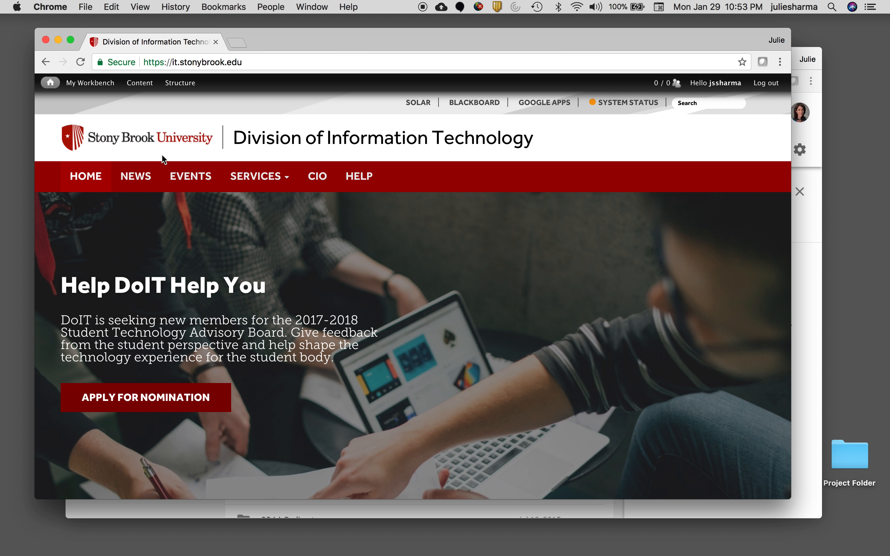
mouse_move(384, 91)
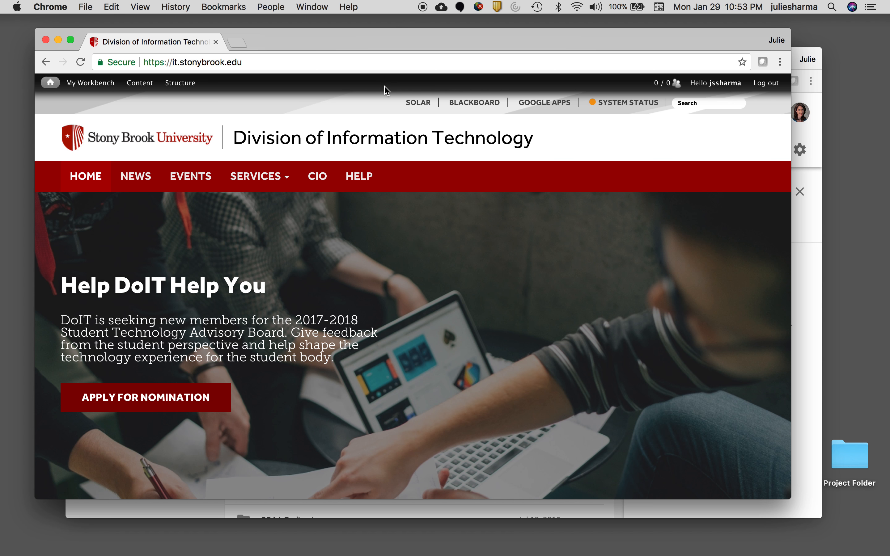
mouse_move(431, 57)
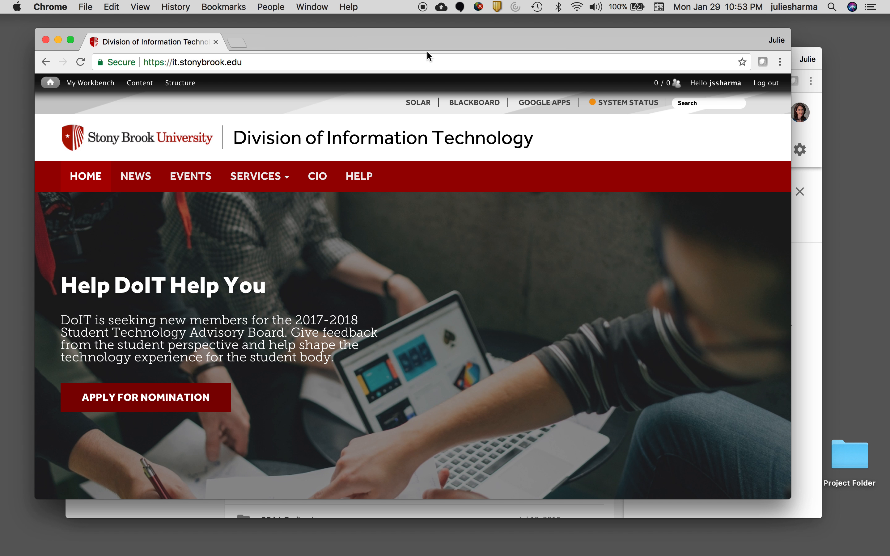
mouse_move(424, 28)
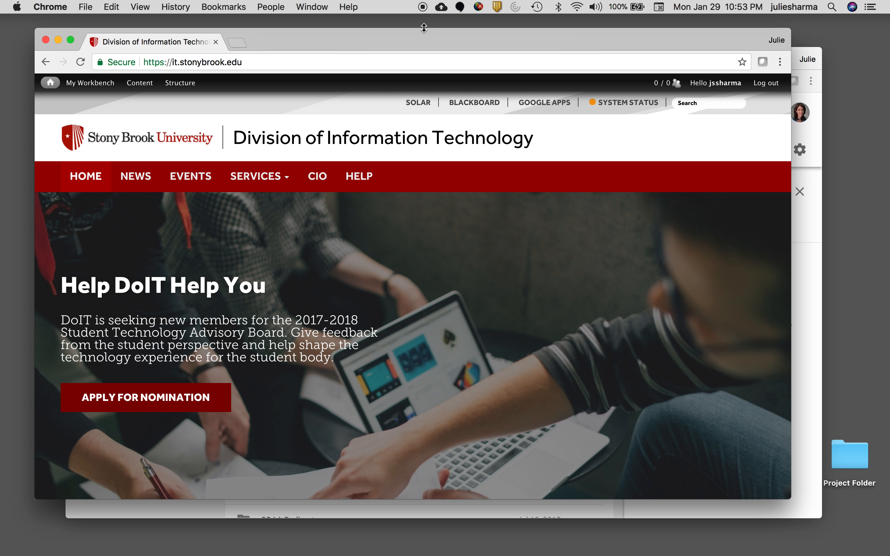